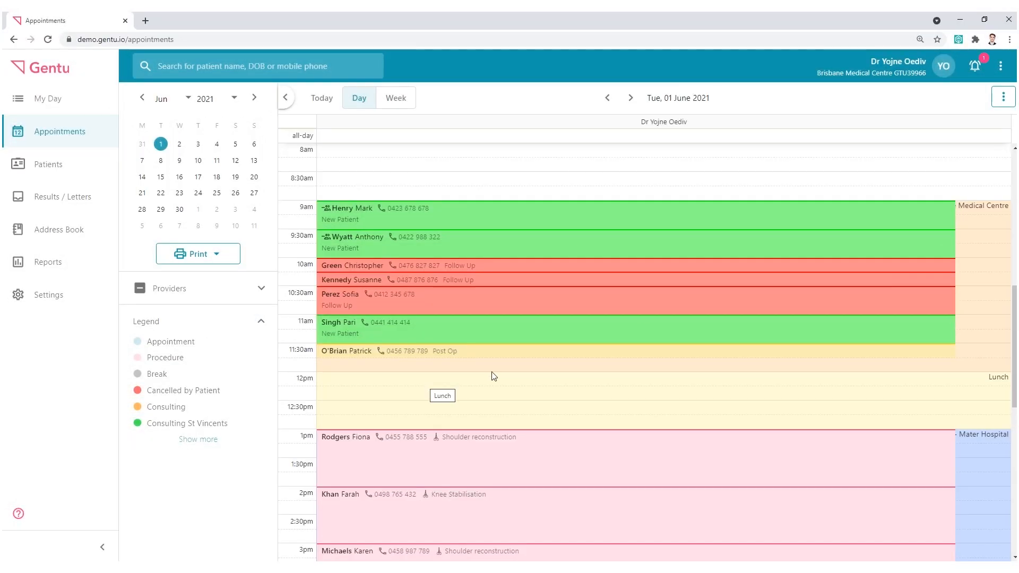
pyautogui.moveTo(981, 83)
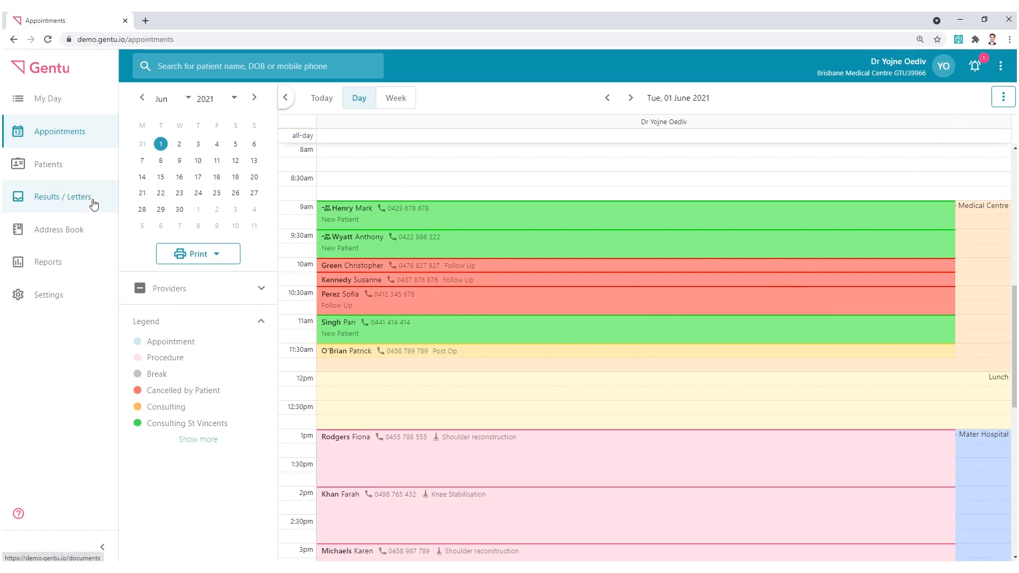
pyautogui.click(58, 197)
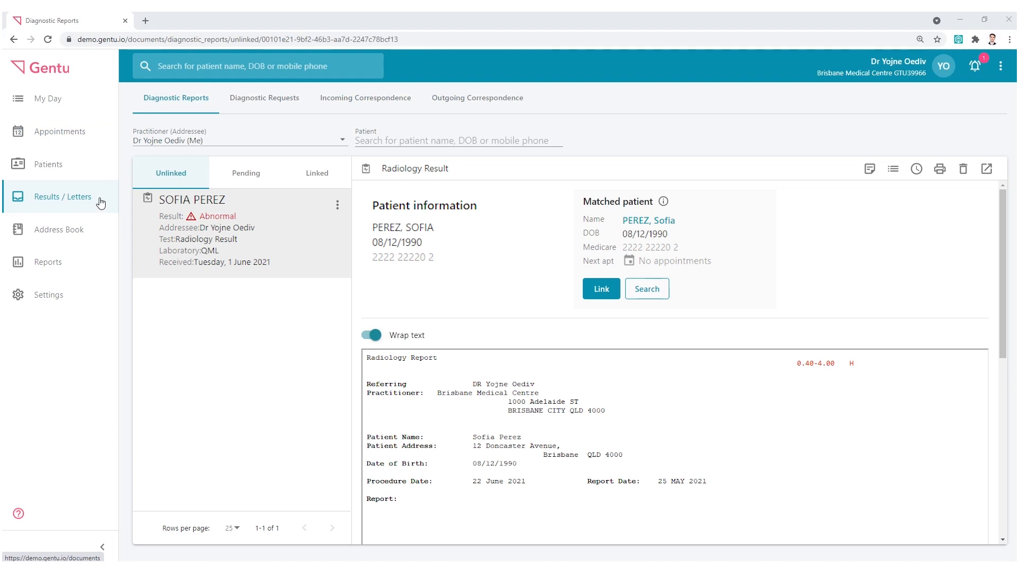
pyautogui.moveTo(156, 123)
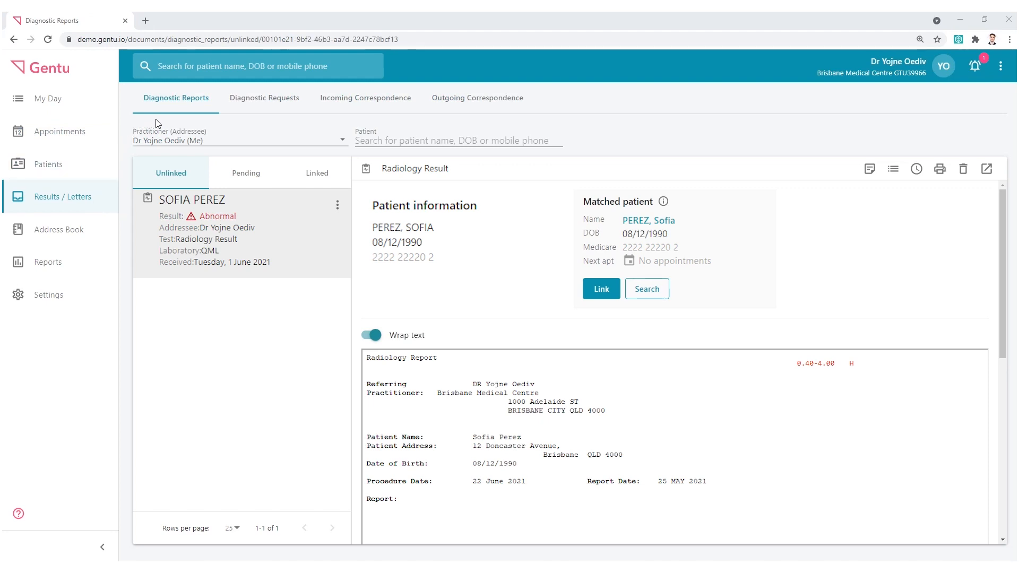
pyautogui.moveTo(239, 125)
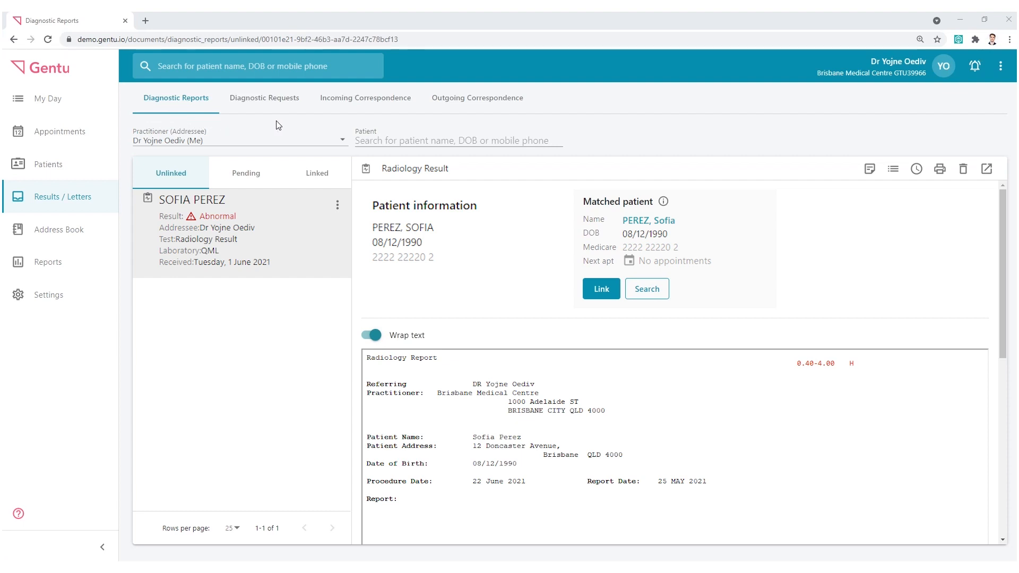
pyautogui.moveTo(526, 218)
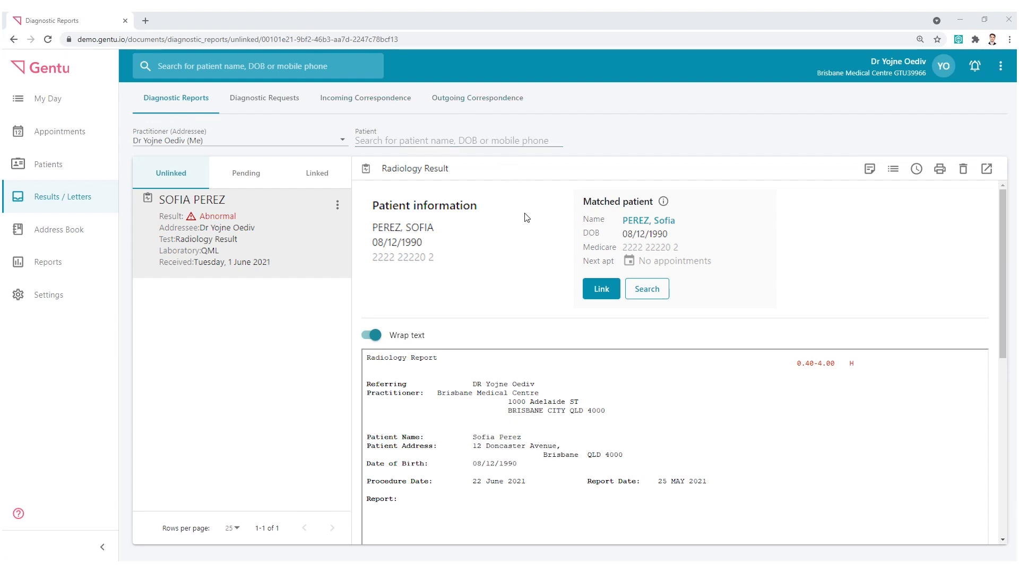
pyautogui.moveTo(519, 242)
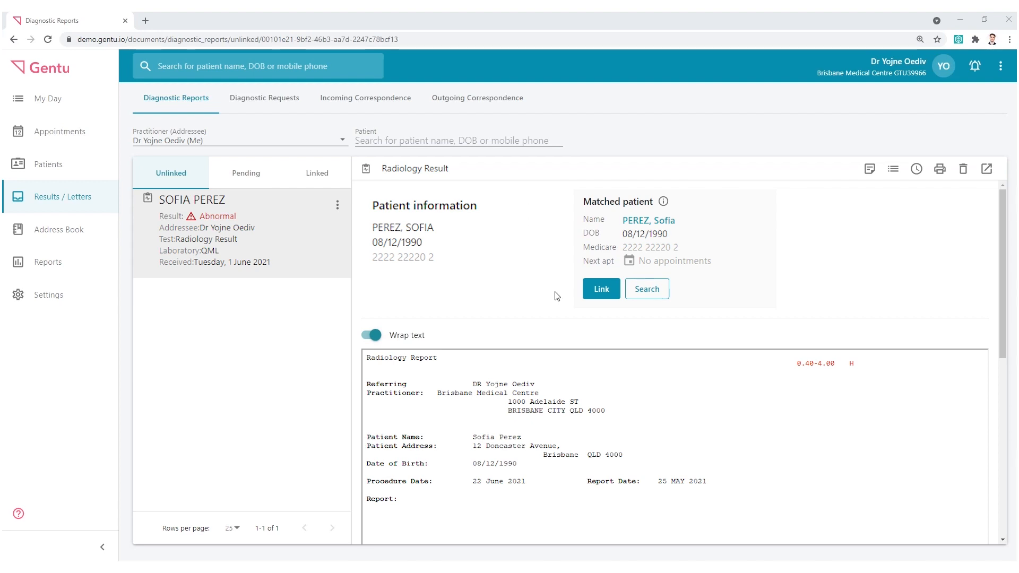
pyautogui.click(600, 289)
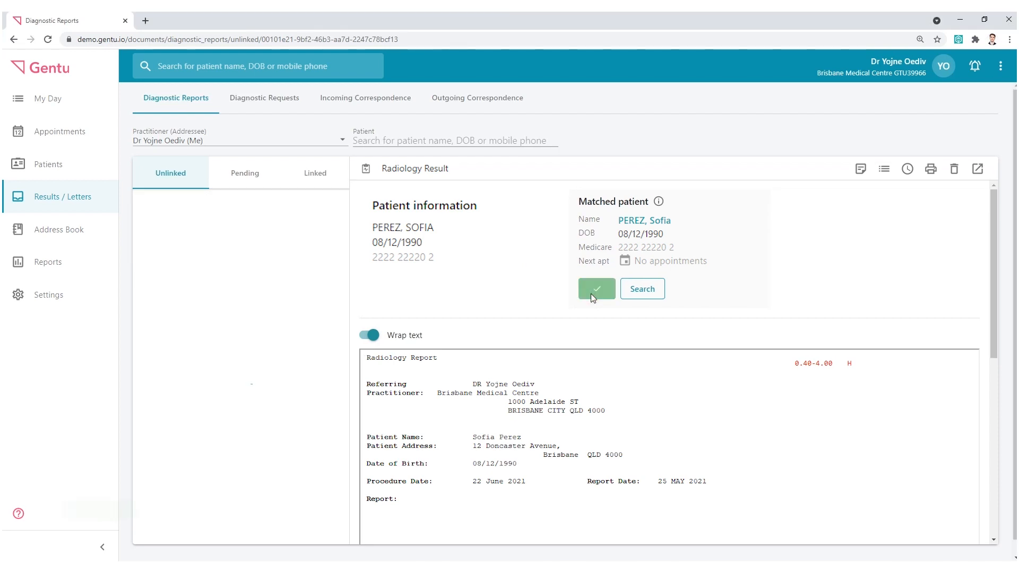
pyautogui.click(595, 289)
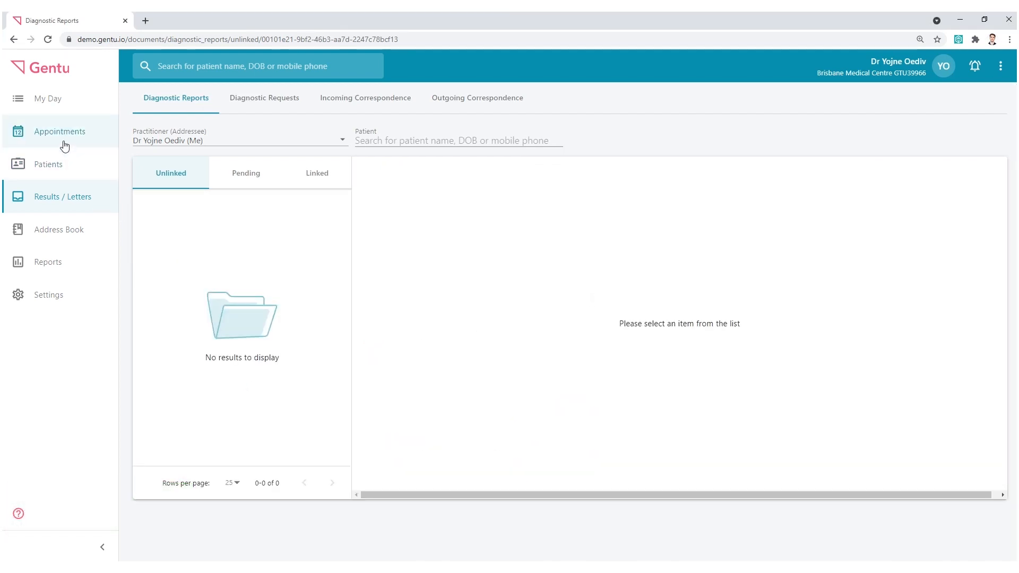
pyautogui.click(60, 131)
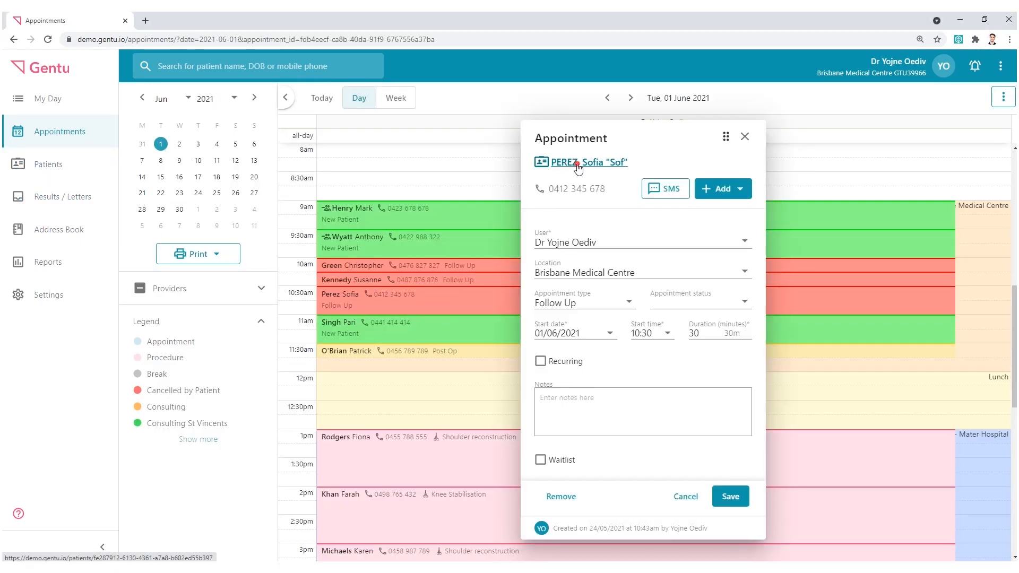
pyautogui.click(587, 161)
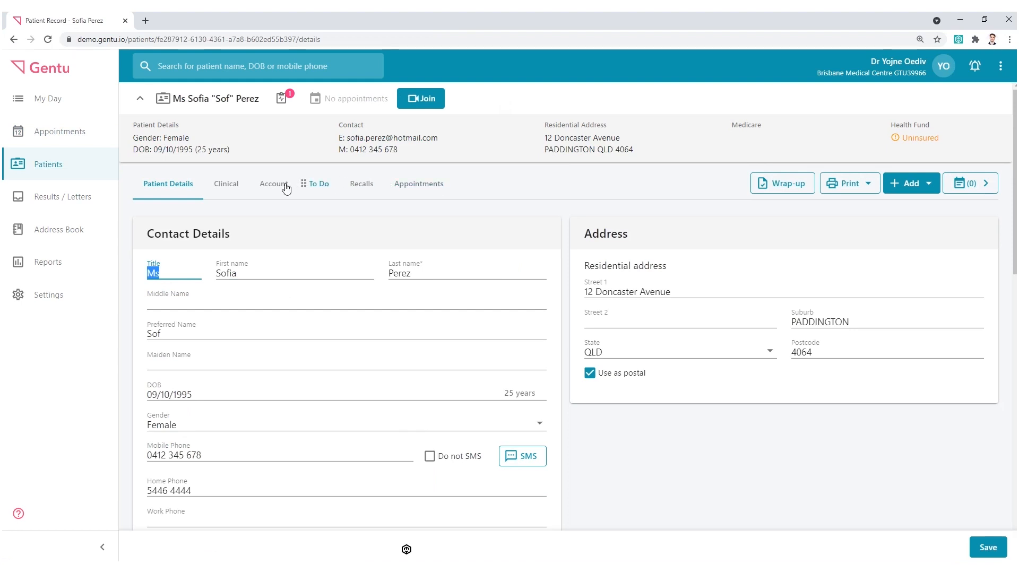
pyautogui.click(225, 184)
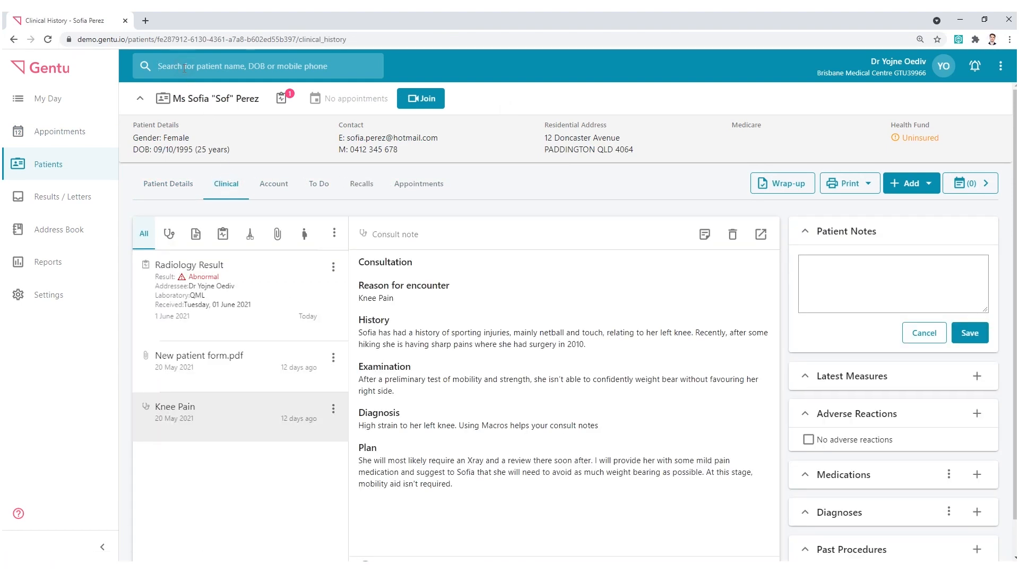
pyautogui.write('per')
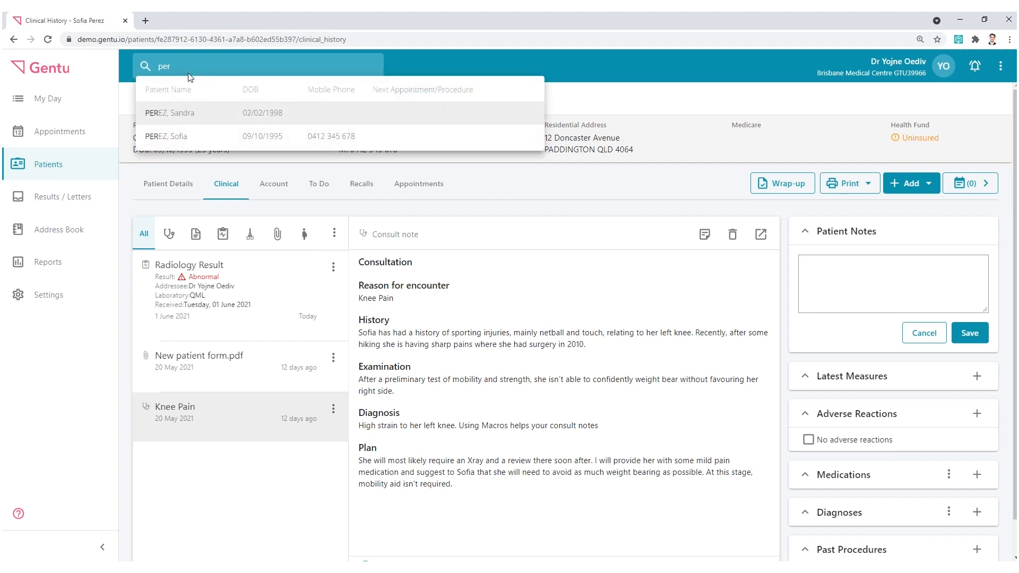
pyautogui.click(170, 136)
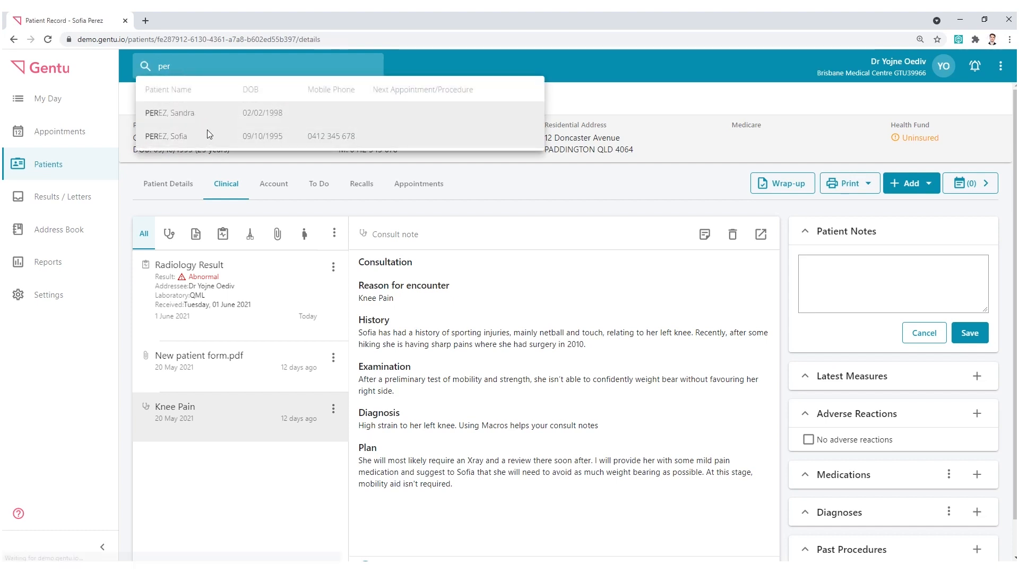